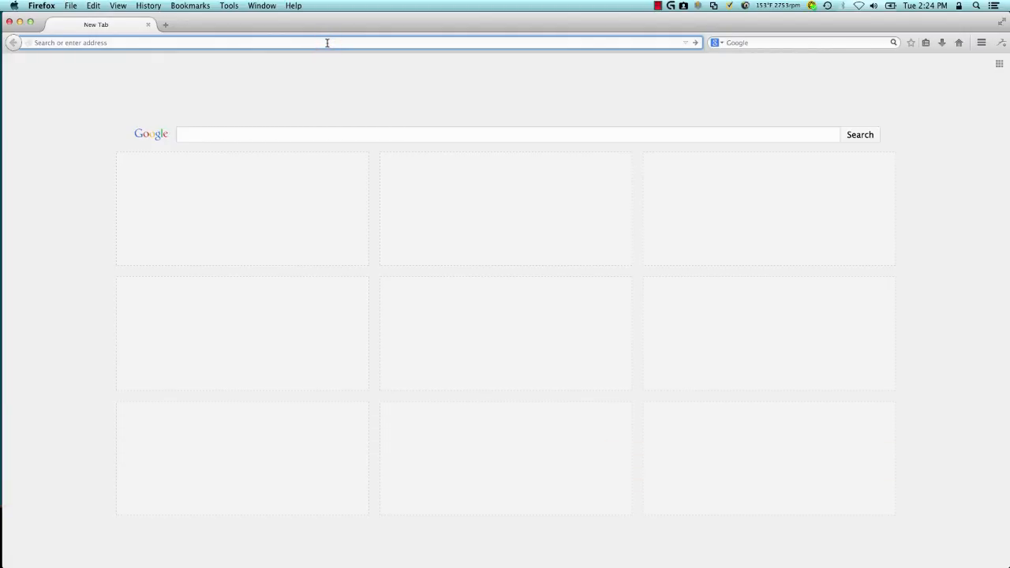
Step: Go to symantec.com/ssl and reach the SSL Certificates Account Sign-In from My Account
type("symantec.com/ssl")
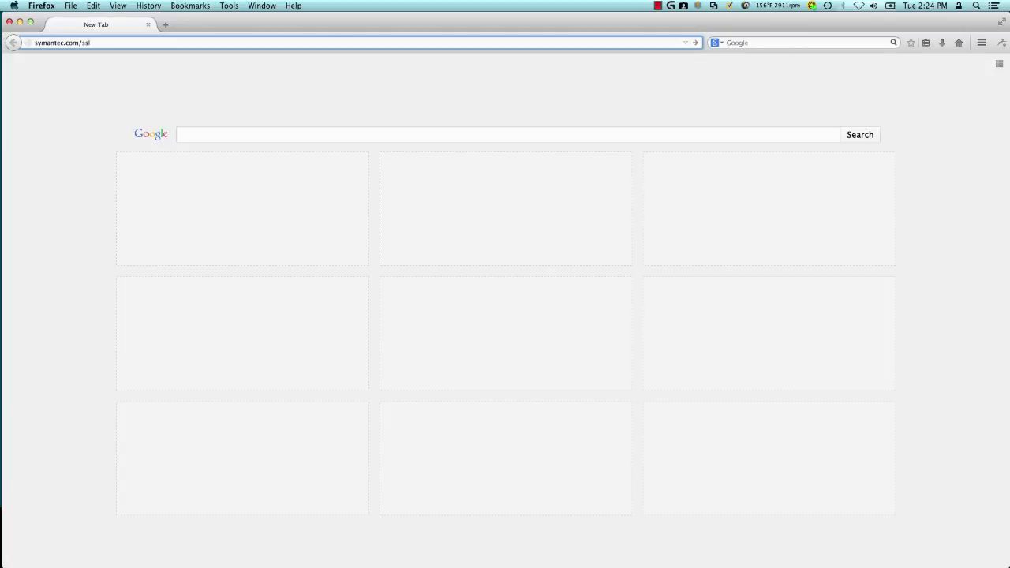
key("Return")
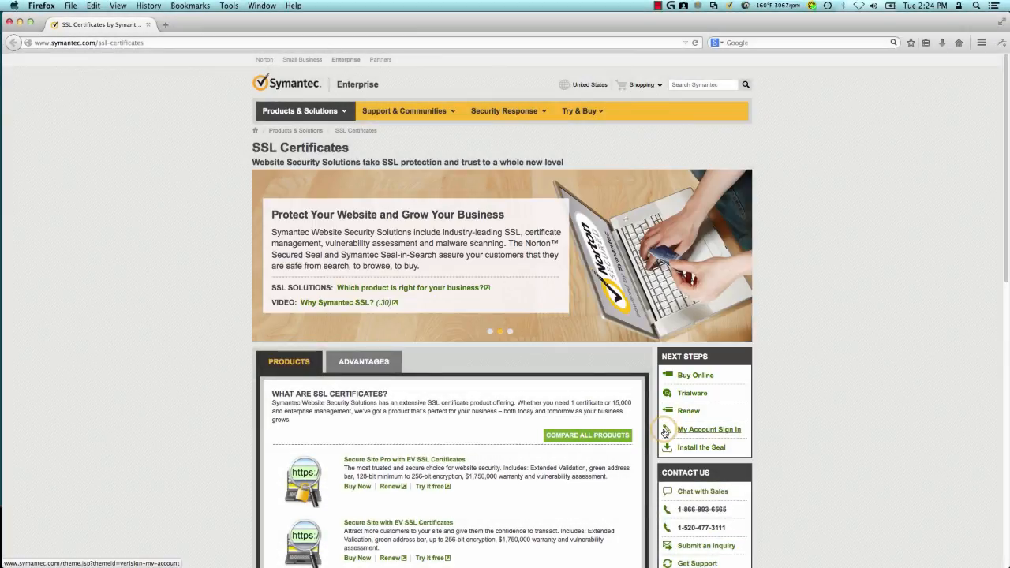
left_click(707, 429)
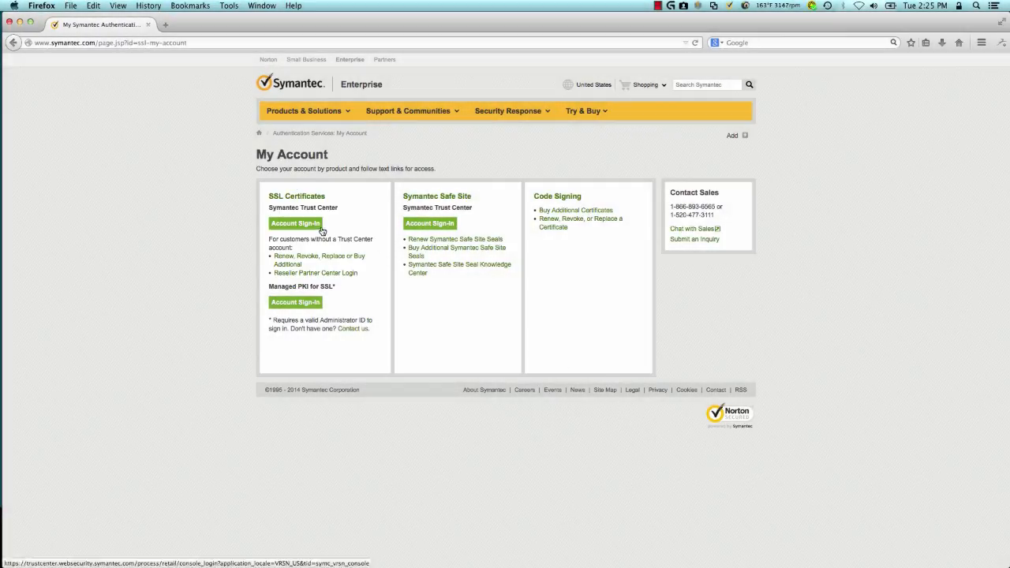
left_click(295, 224)
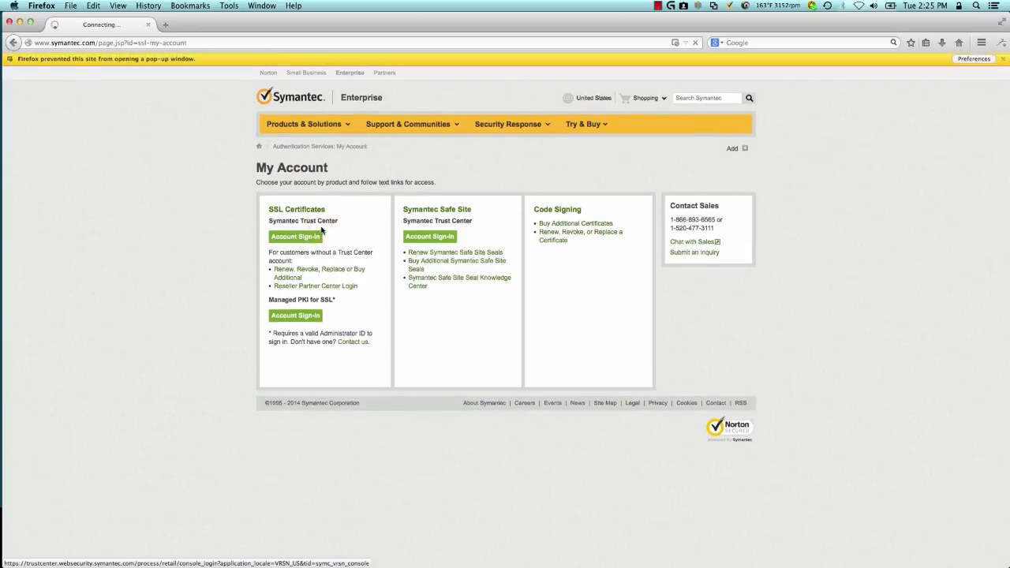
left_click(295, 237)
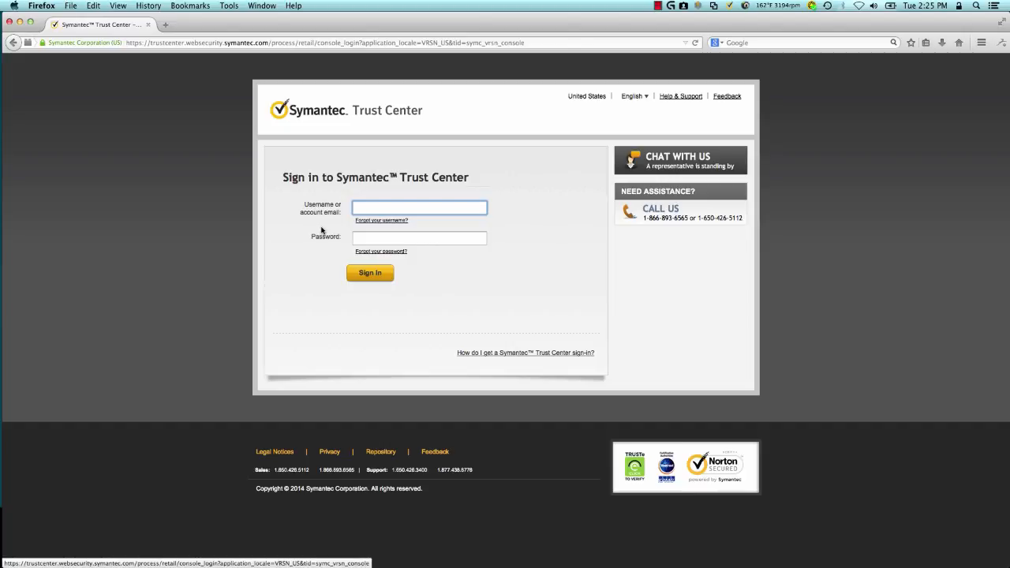
type("youremail@yourdomain.com")
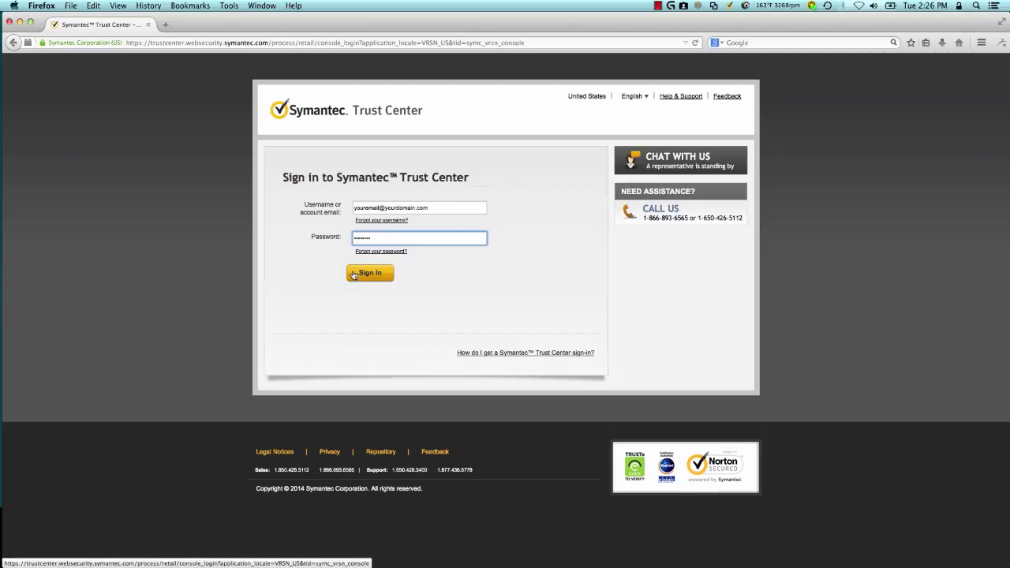
left_click(370, 272)
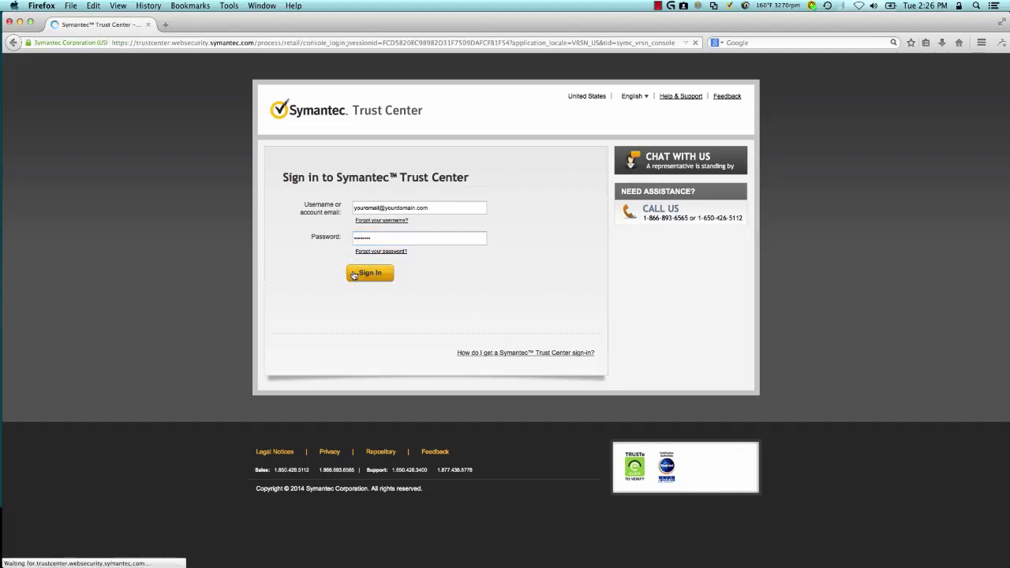
Step: Select the second certificate (Secure Site Pro with EV) and choose Download your certificate under Available Actions
left_click(369, 271)
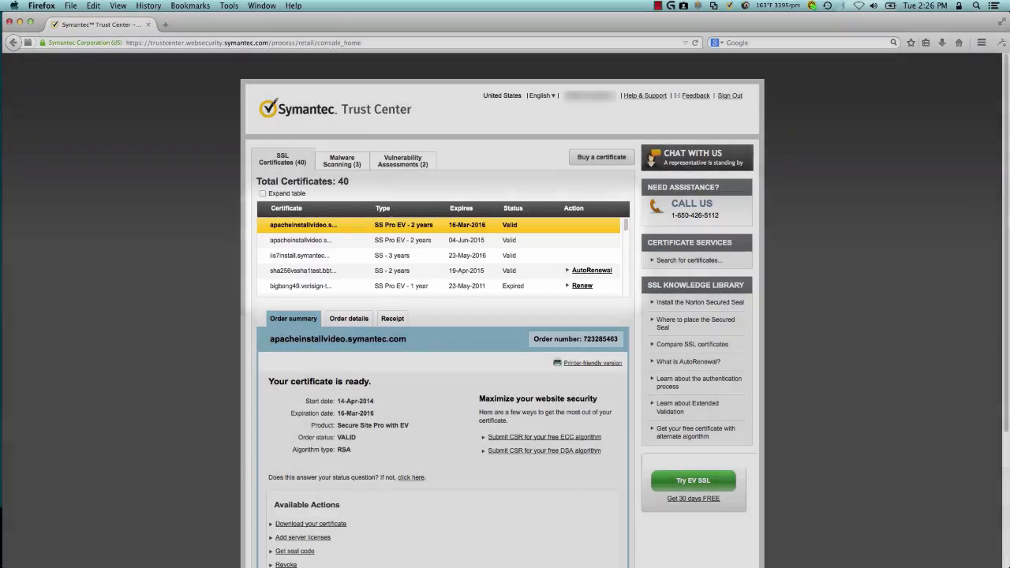
mouse_move(532, 244)
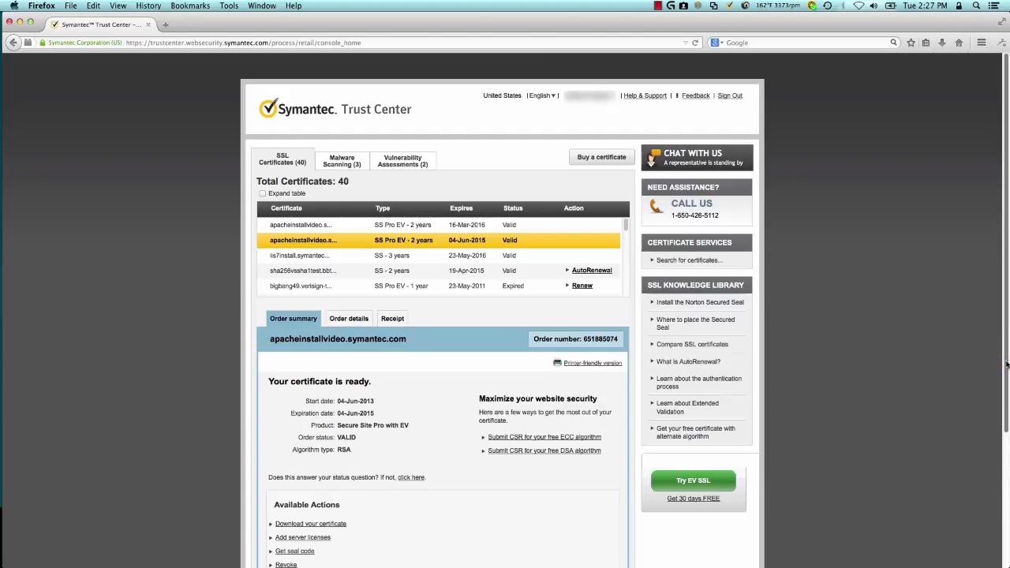
scroll("down", 3)
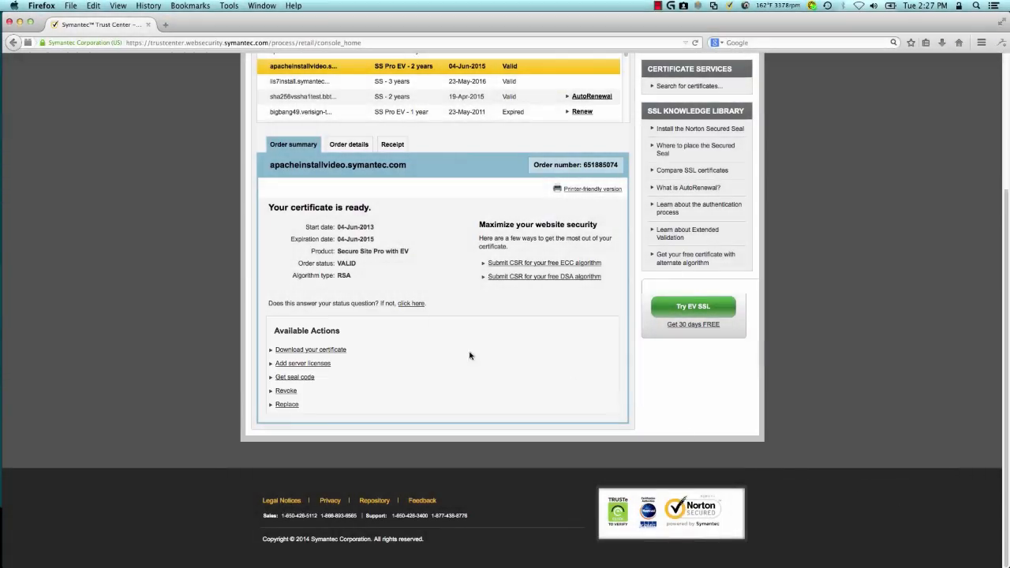
left_click(309, 351)
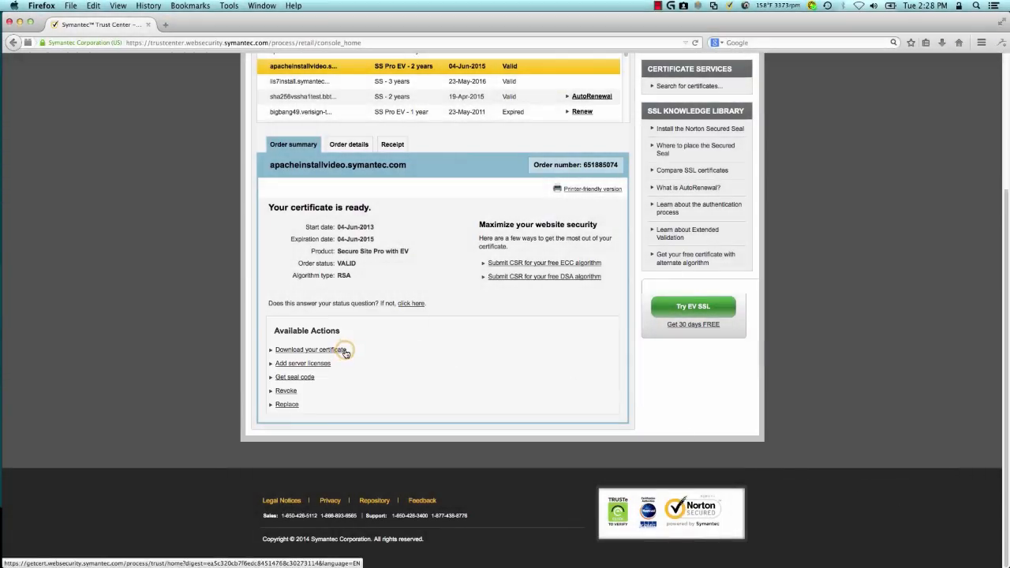
Step: Launch Get started on the Download and Install Your Certificate page, reaching the server-platform step
left_click(309, 350)
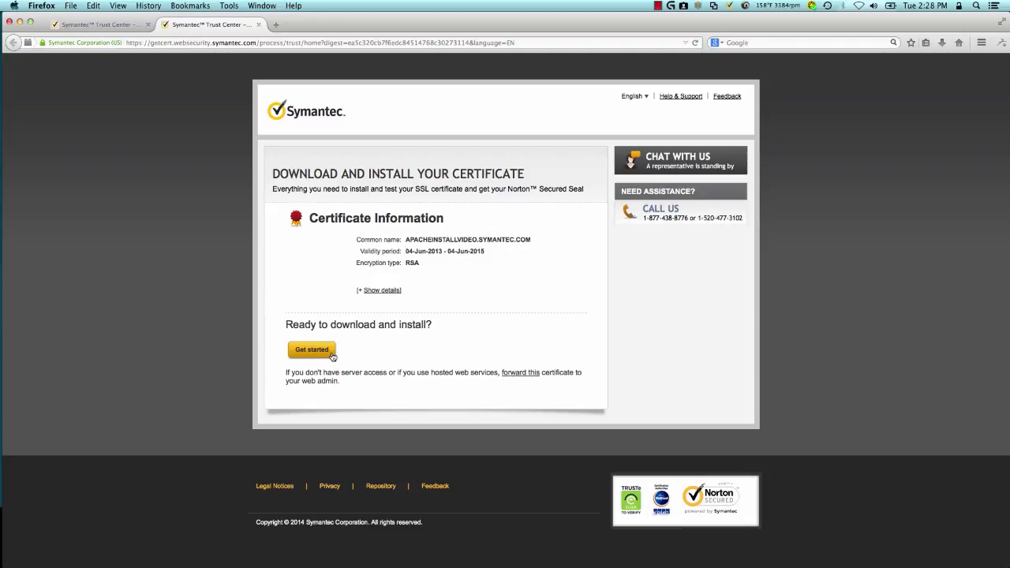
left_click(311, 350)
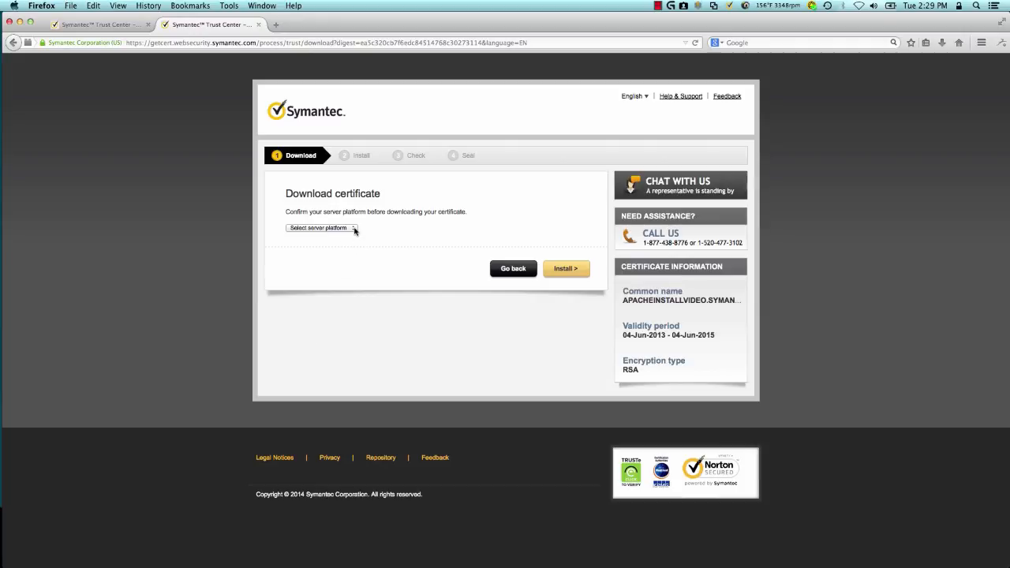
Step: Choose Apache HTTP Server as platform and version, download the zip and choose Save File in Firefox
left_click(318, 228)
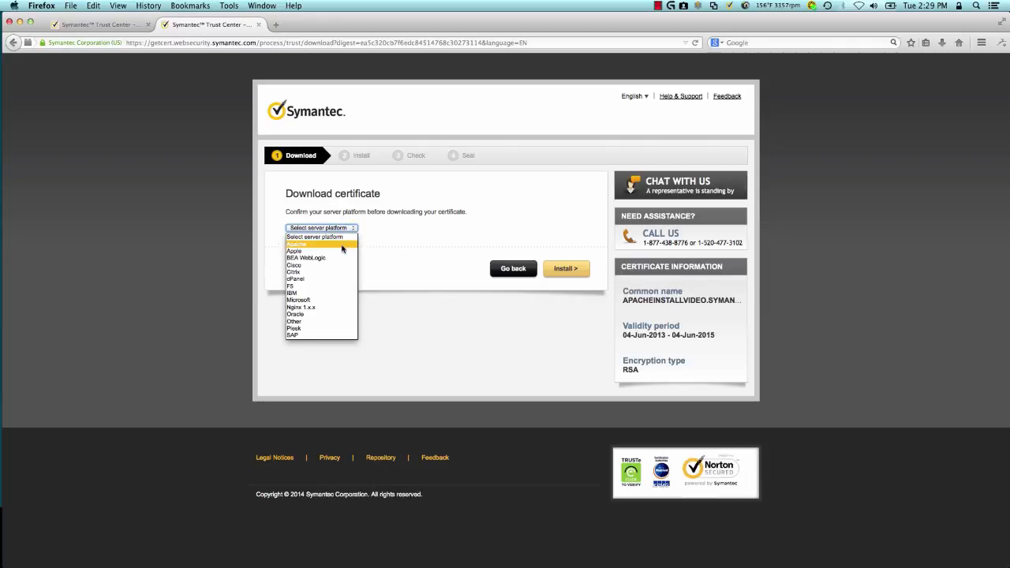
left_click(295, 243)
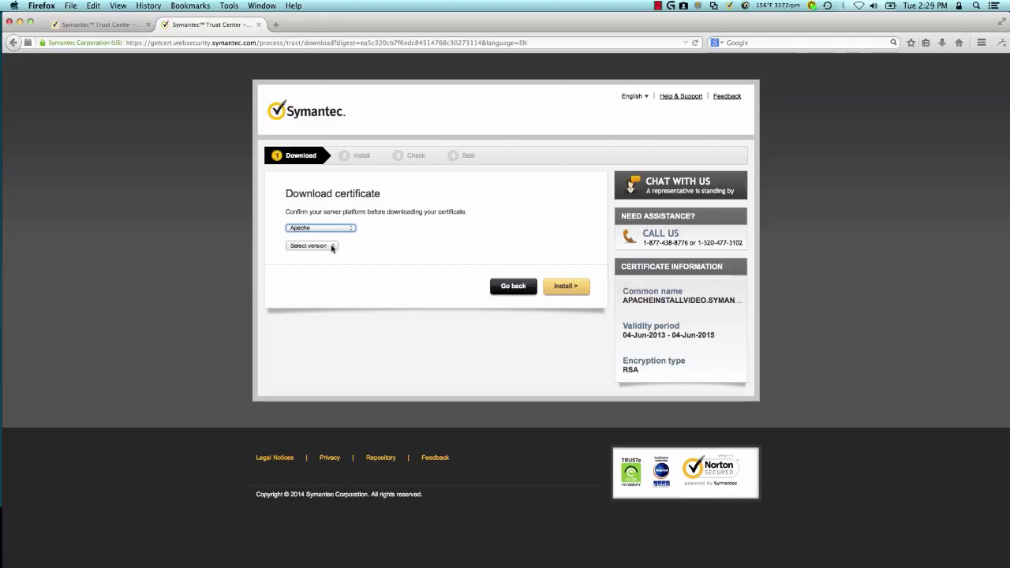
left_click(309, 246)
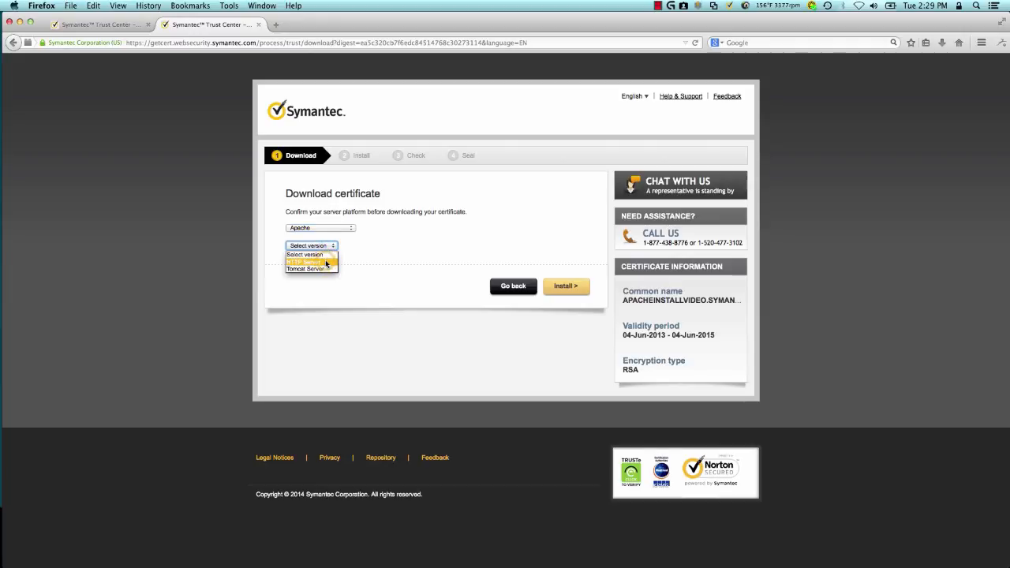
left_click(303, 256)
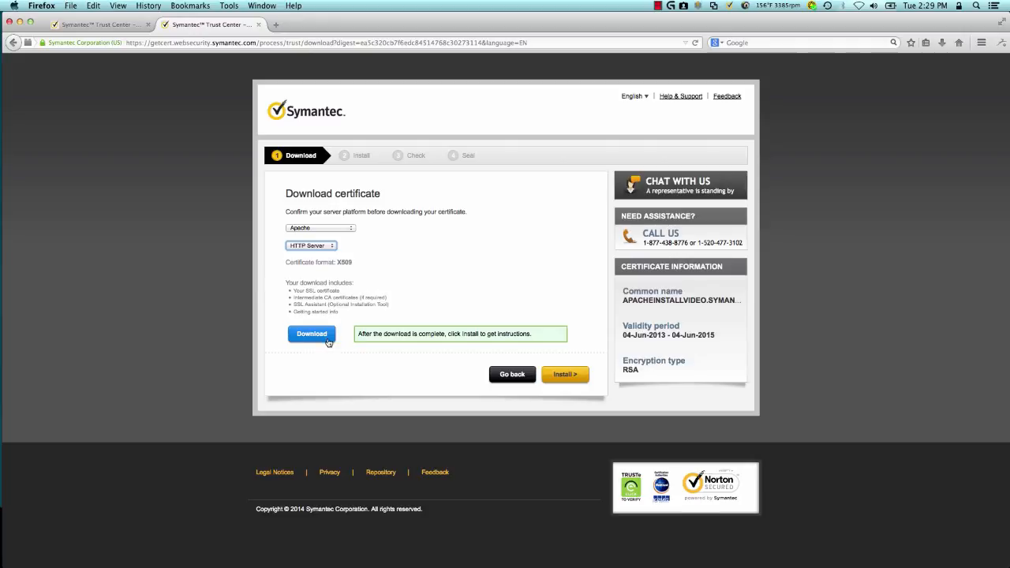
left_click(311, 333)
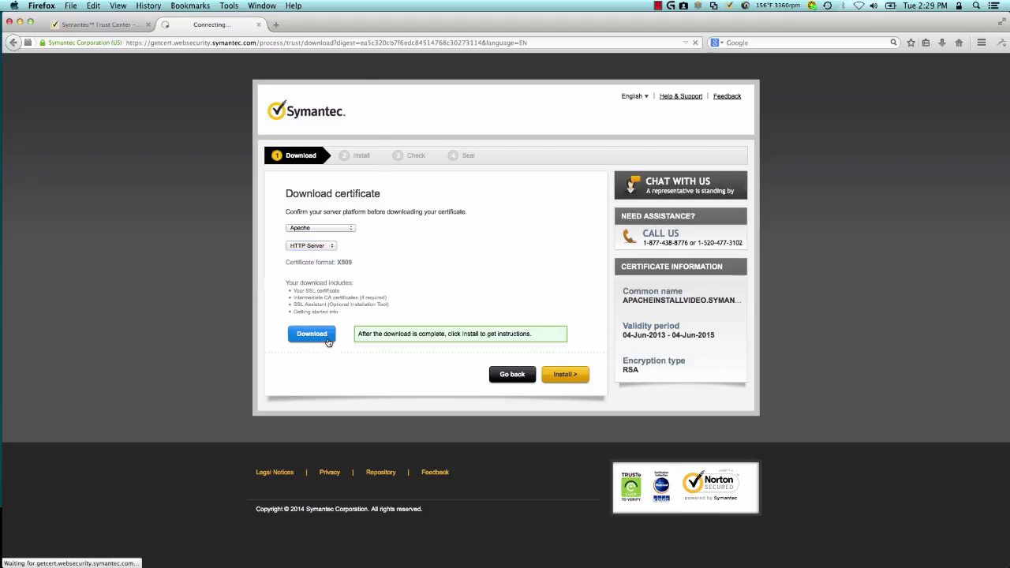
left_click(310, 333)
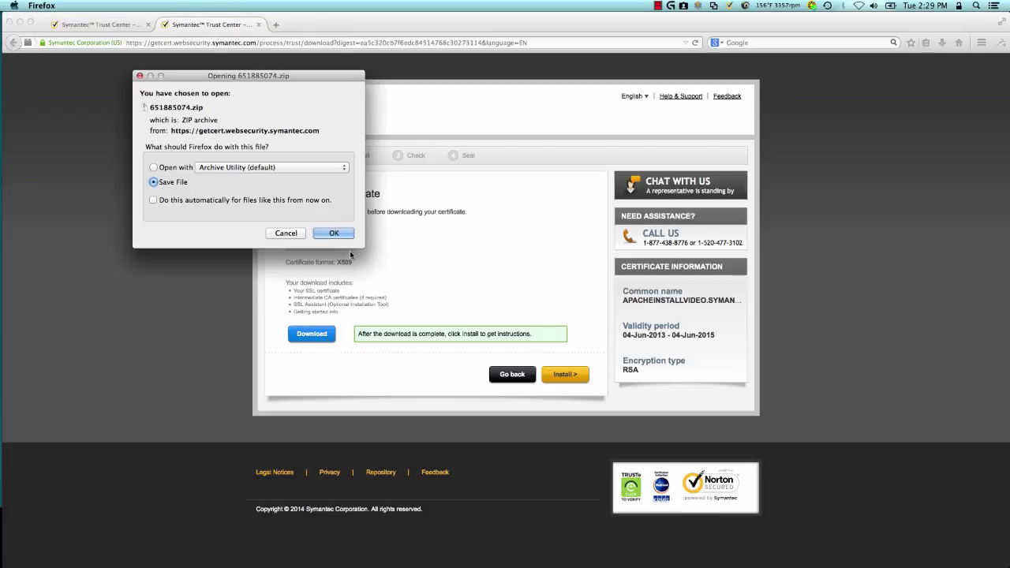